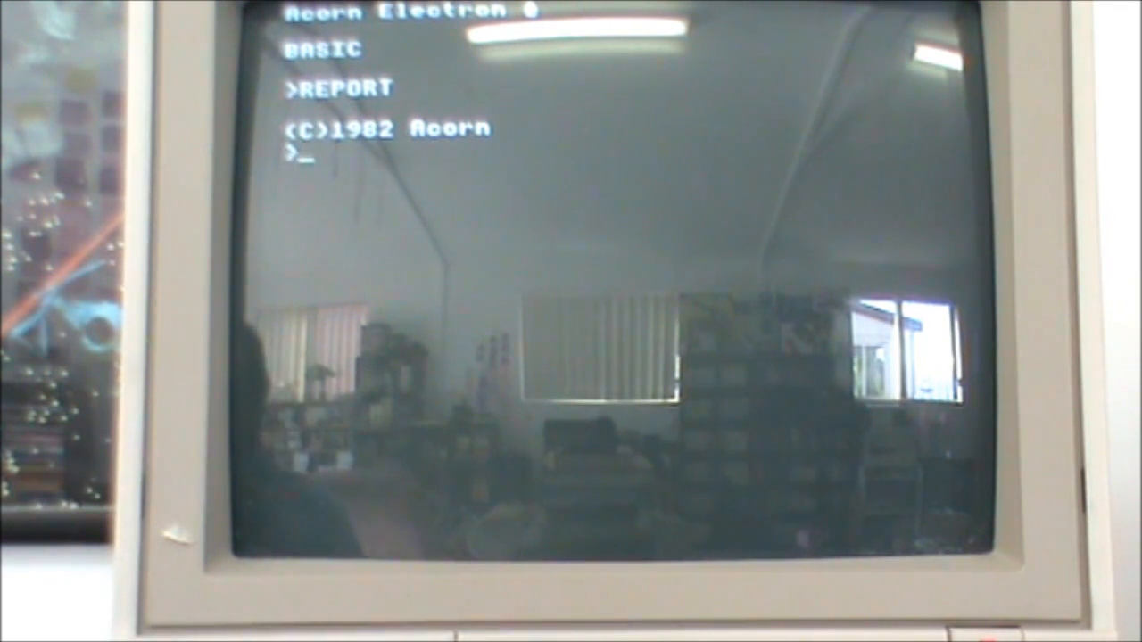
- Enter line 10 PRINT"HELLO" and list the program; a lowercase list returns Mistake
{"action": "type", "text": "10"}
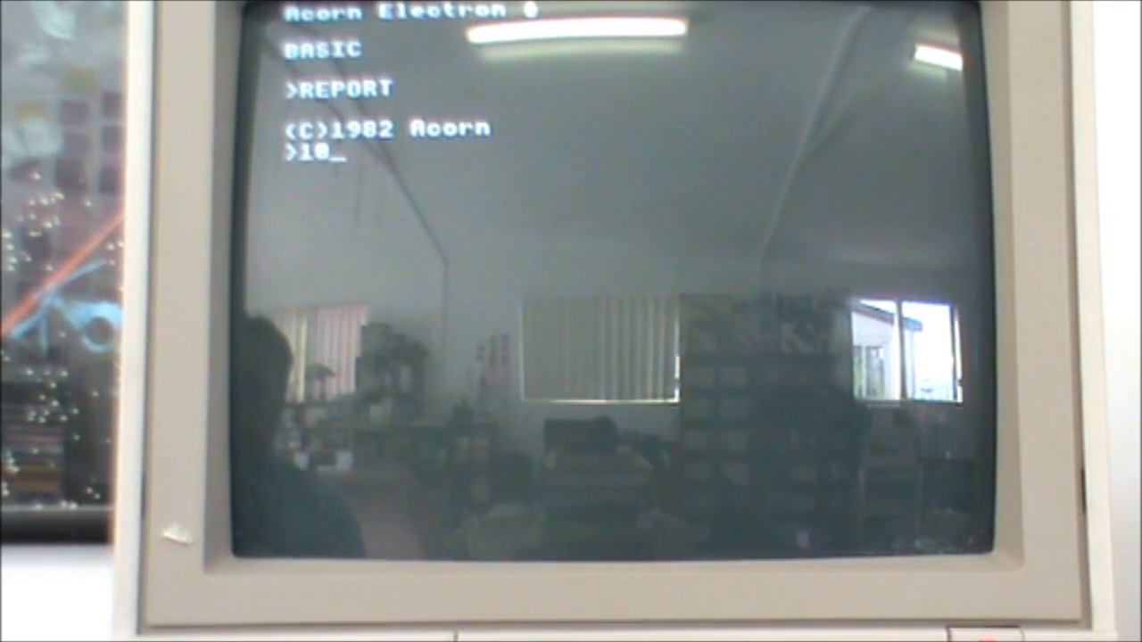
{"action": "type", "text": "PE"}
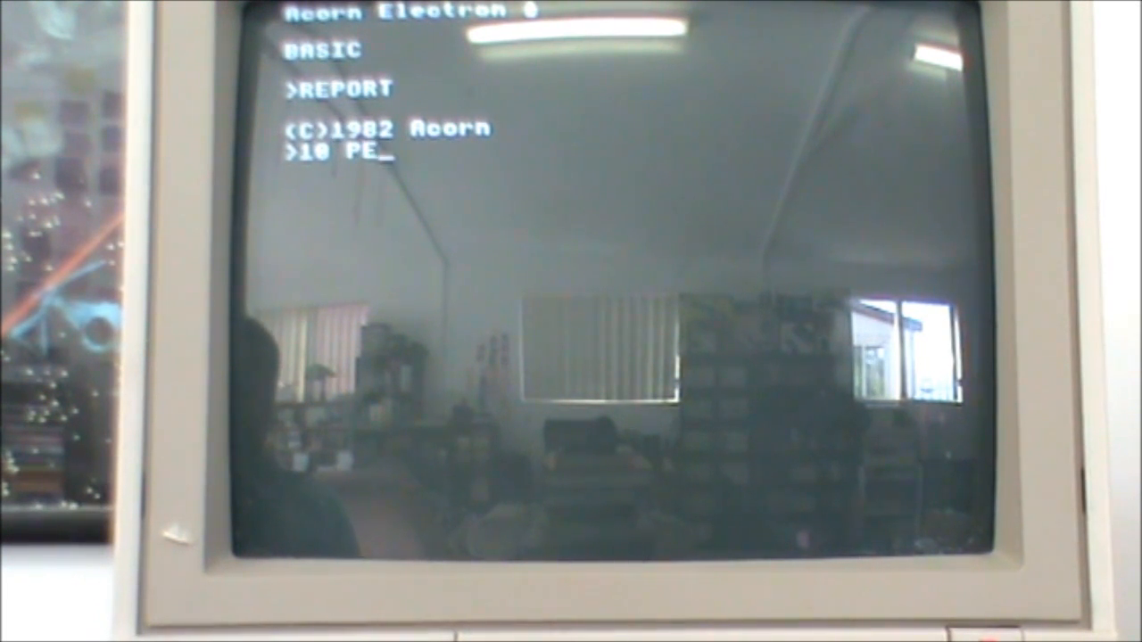
{"action": "type", "text": "RI"}
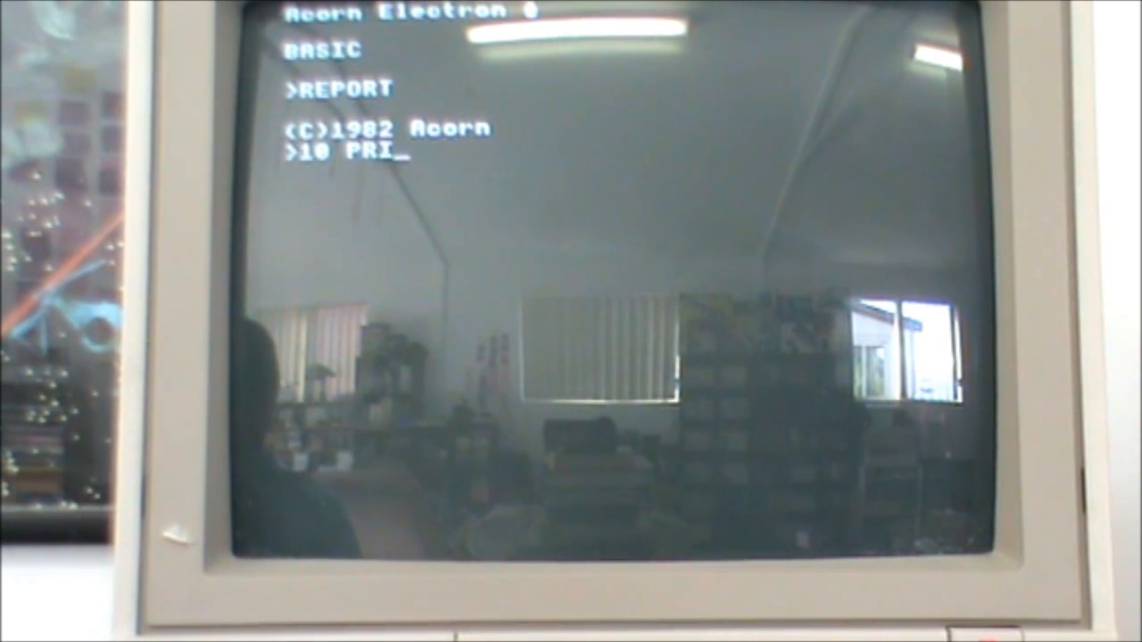
{"action": "type", "text": "NT\""}
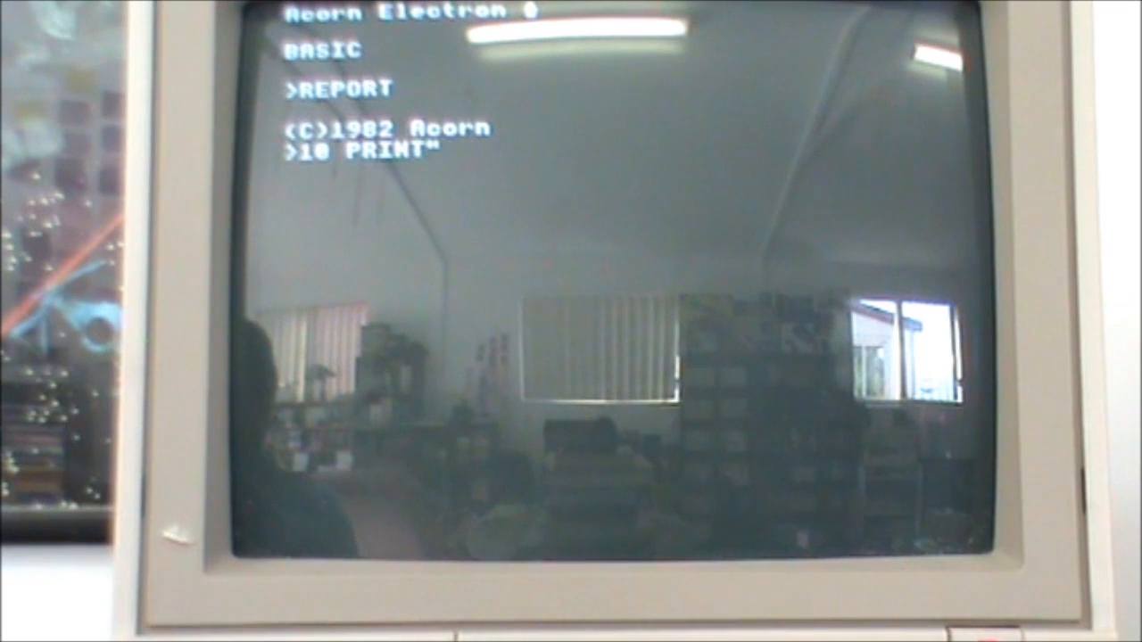
{"action": "type", "text": "HELLO"}
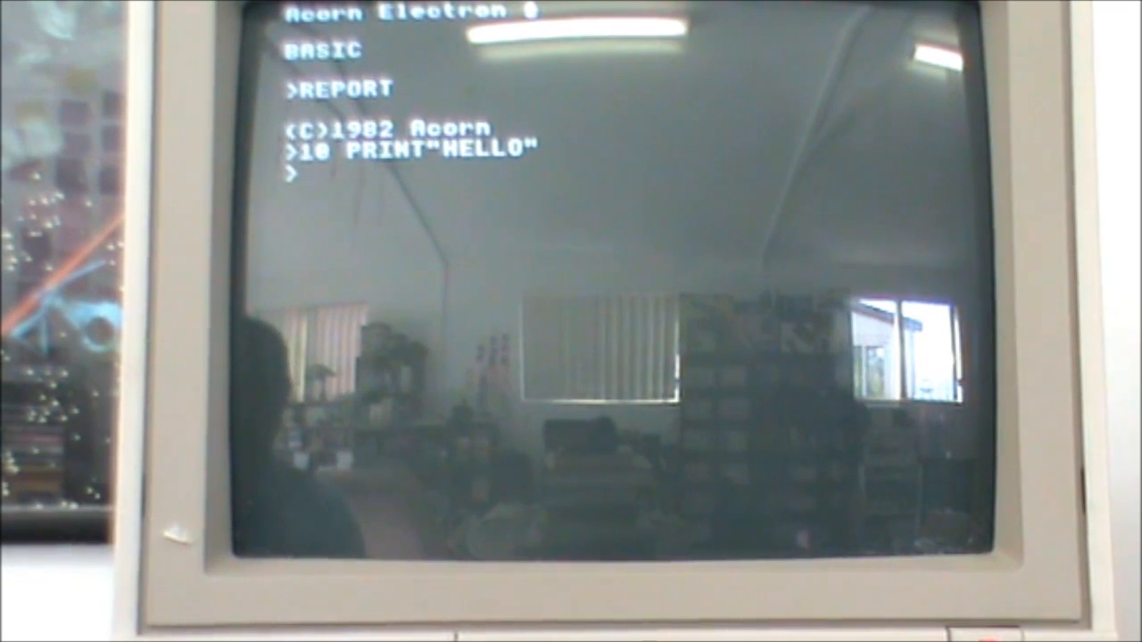
{"action": "type", "text": "LIST"}
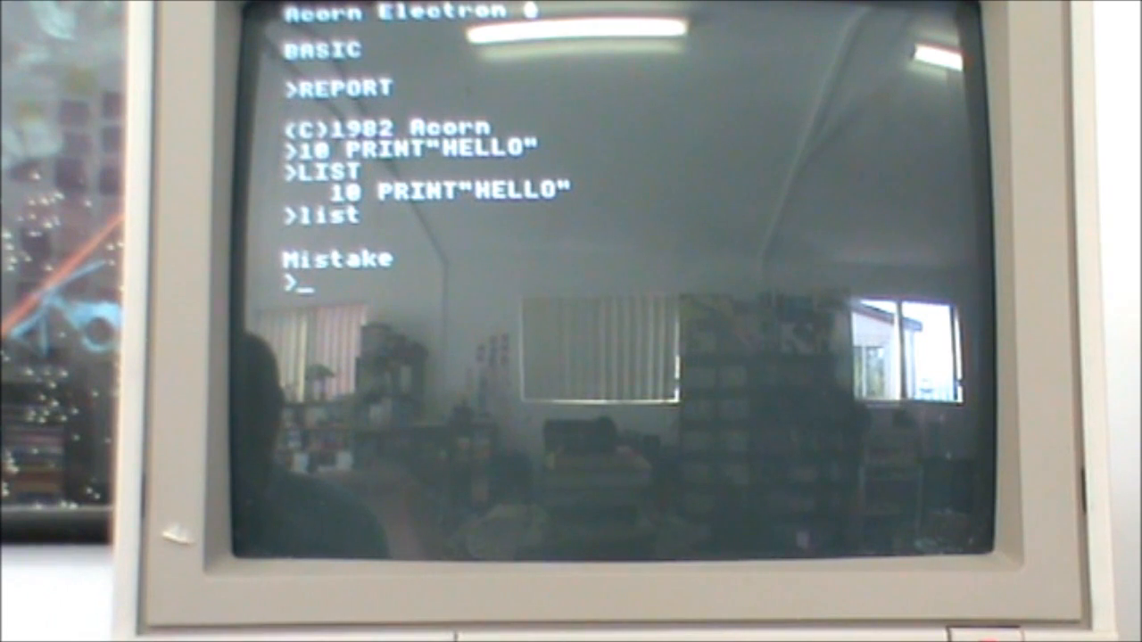
- LIST line 10 again and RUN the program, printing HELLO
{"action": "type", "text": "LIST"}
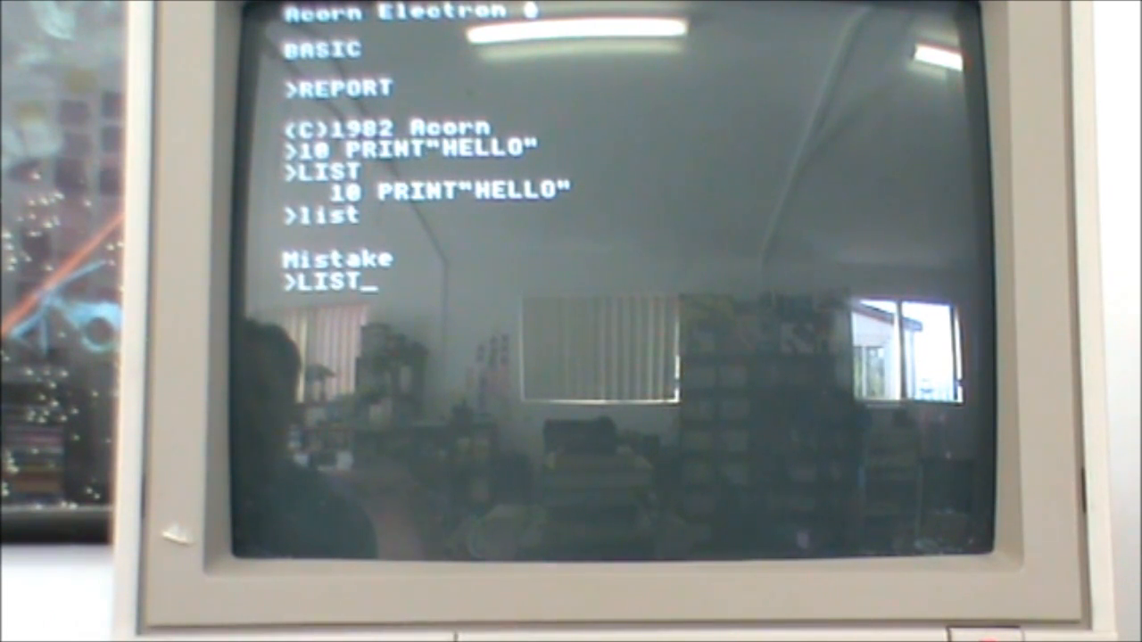
{"action": "key", "text": "Return"}
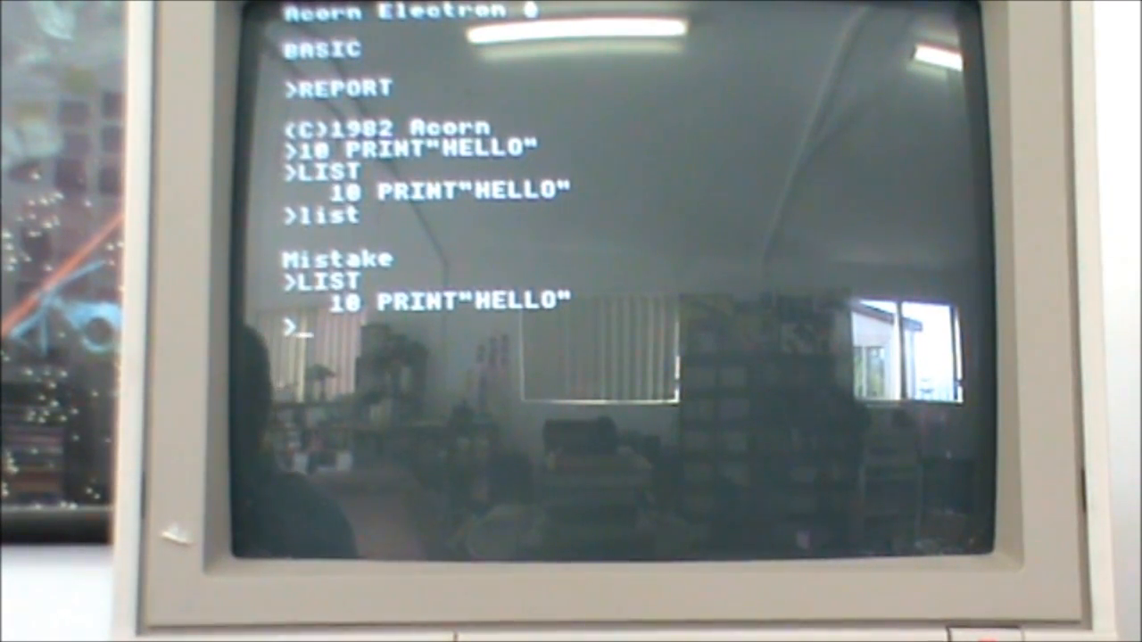
{"action": "type", "text": "RUN"}
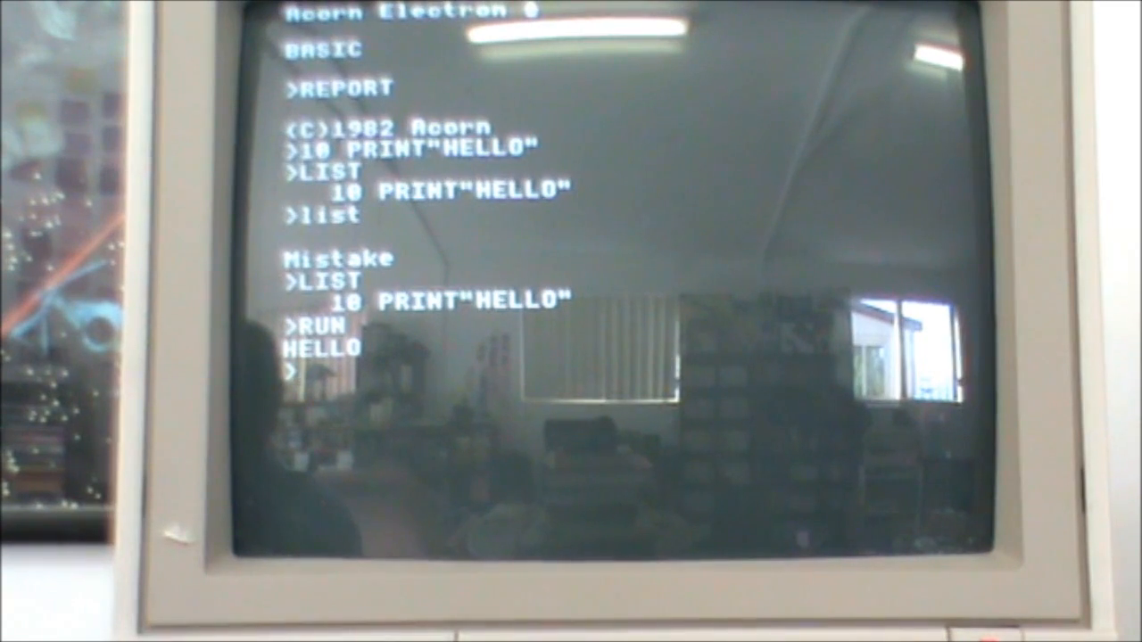
- Re-enter line 10 as PRINT"The quick brown fox jumped over the lazy dog", fixing a stray letter
{"action": "type", "text": "10"}
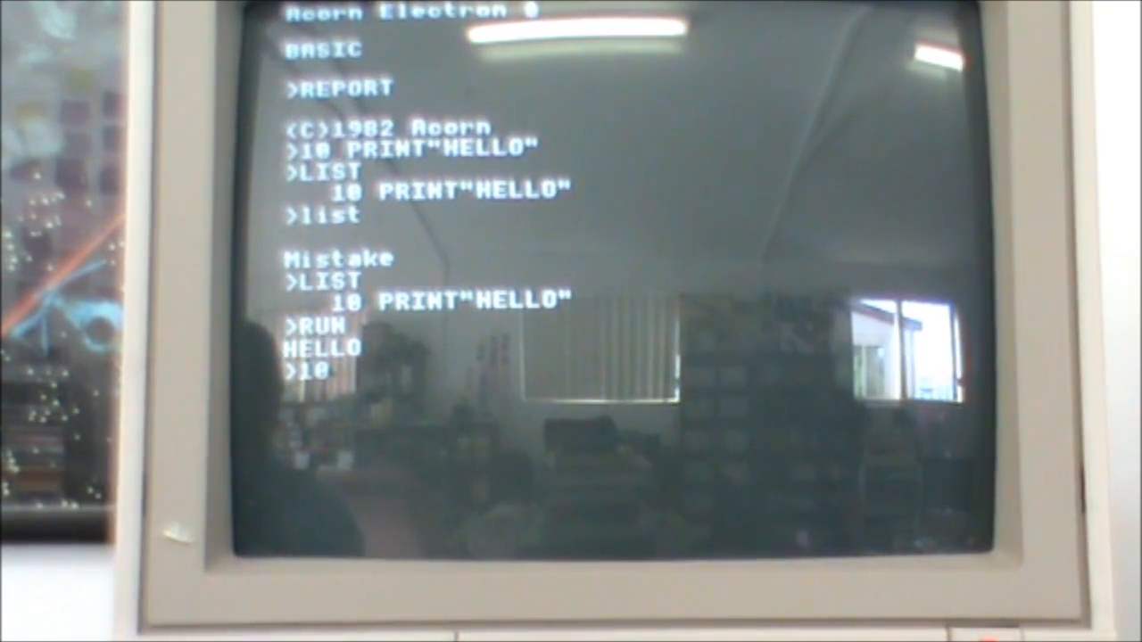
{"action": "type", "text": "PRINT"}
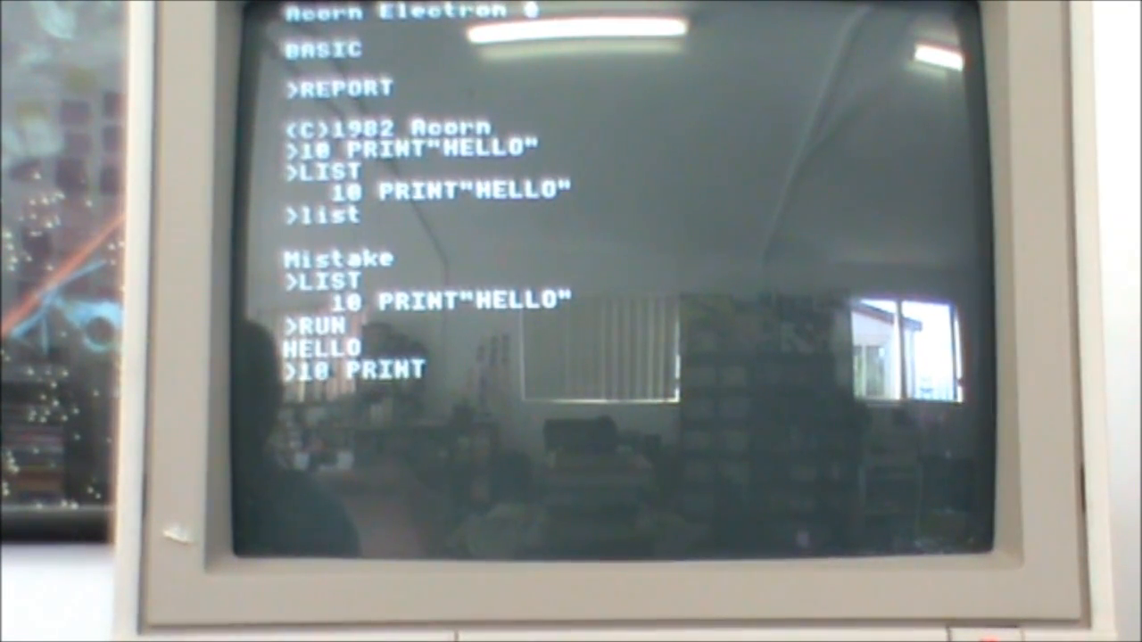
{"action": "type", "text": "\""}
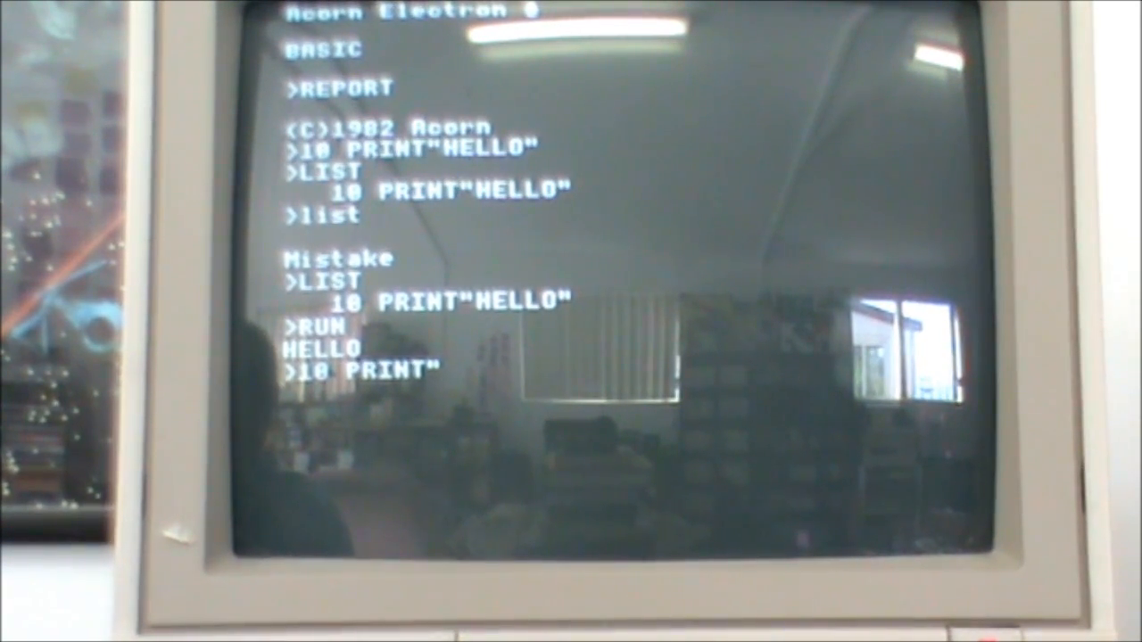
{"action": "type", "text": "The LOCALu"}
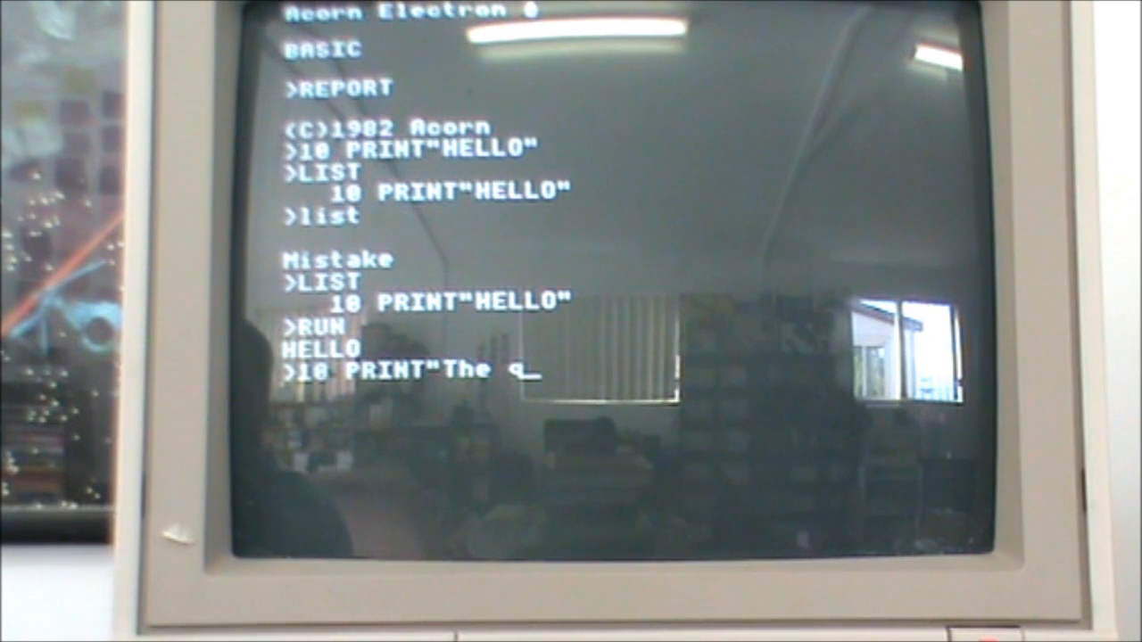
{"action": "type", "text": "uick br"}
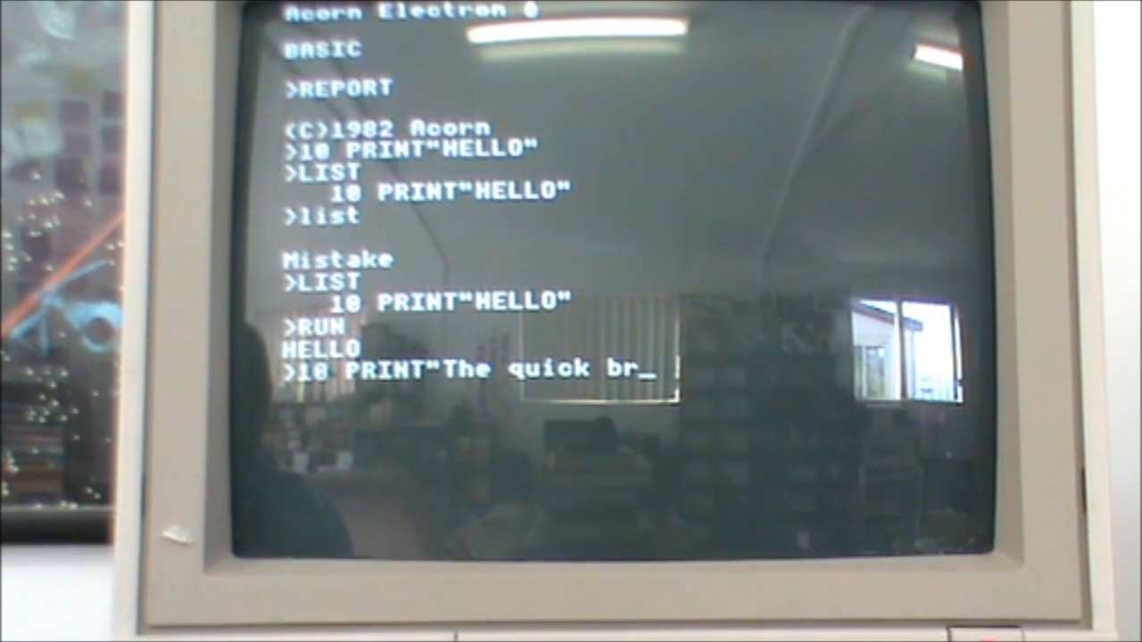
{"action": "type", "text": "own fox jumped over the lazy dogf"}
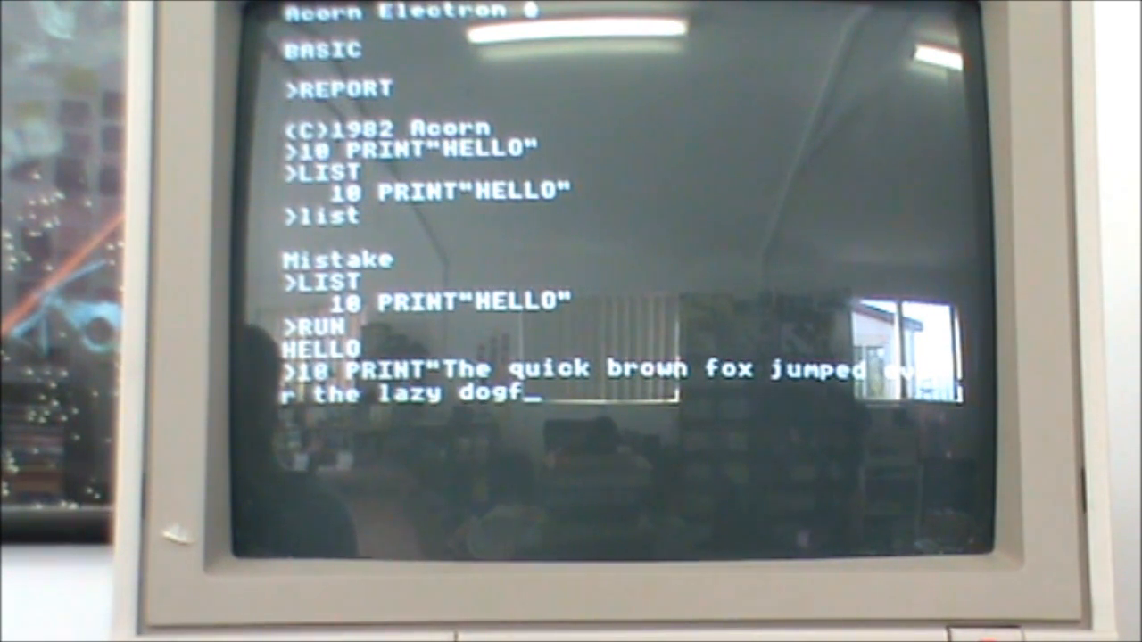
{"action": "key", "text": "Backspace"}
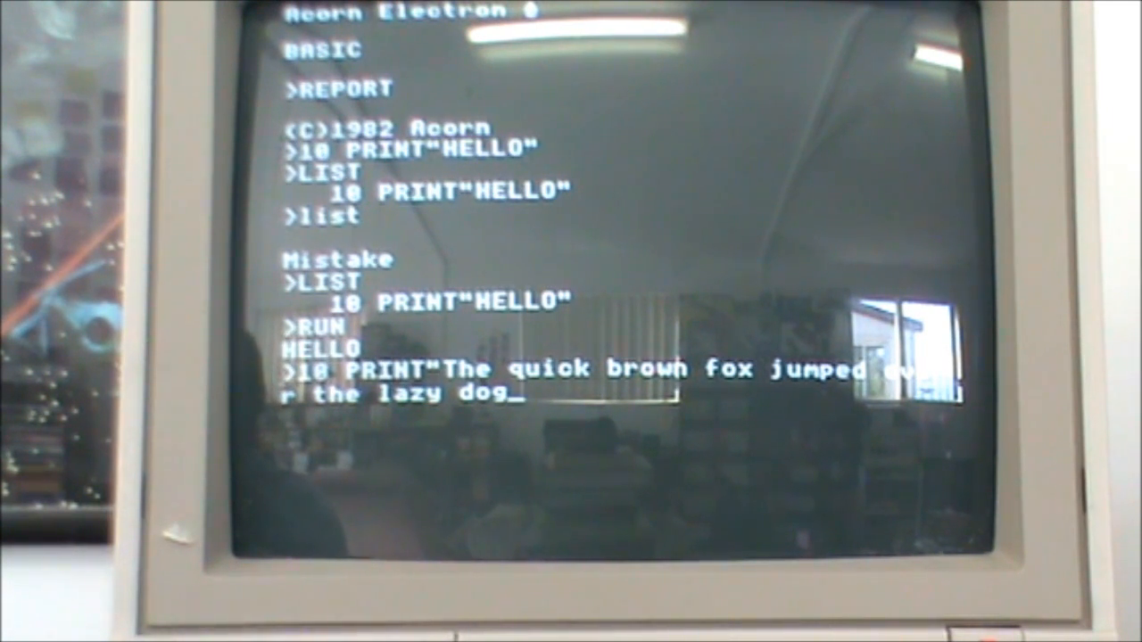
{"action": "type", "text": "\""}
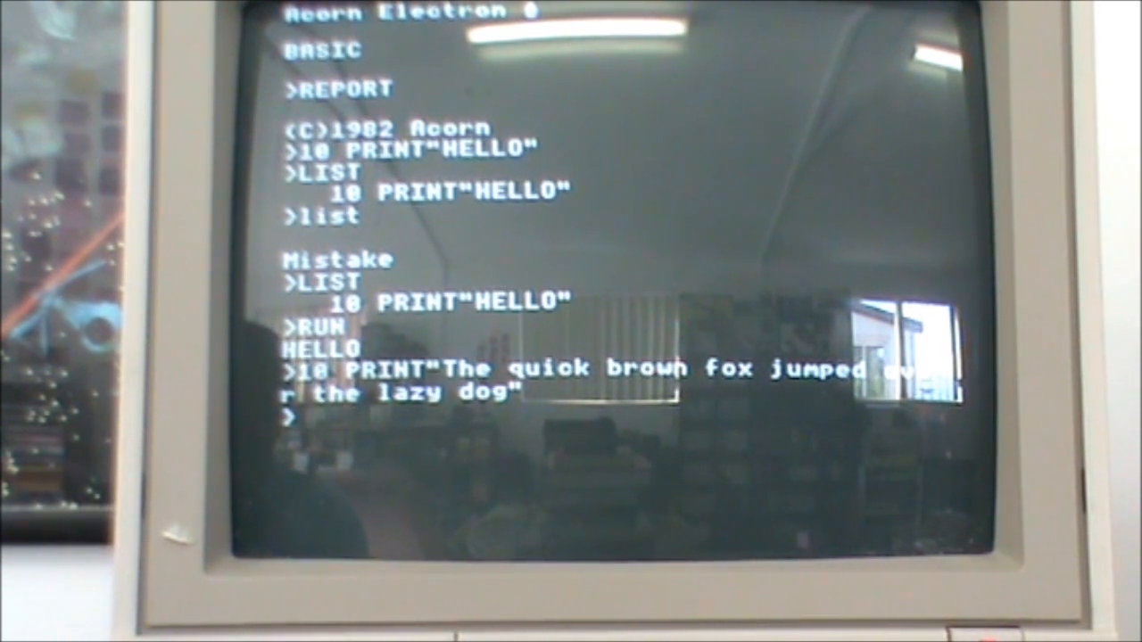
- Run the program, list the assembler program ending at 240 CALL entry, and type MODE 0
{"action": "type", "text": "run"}
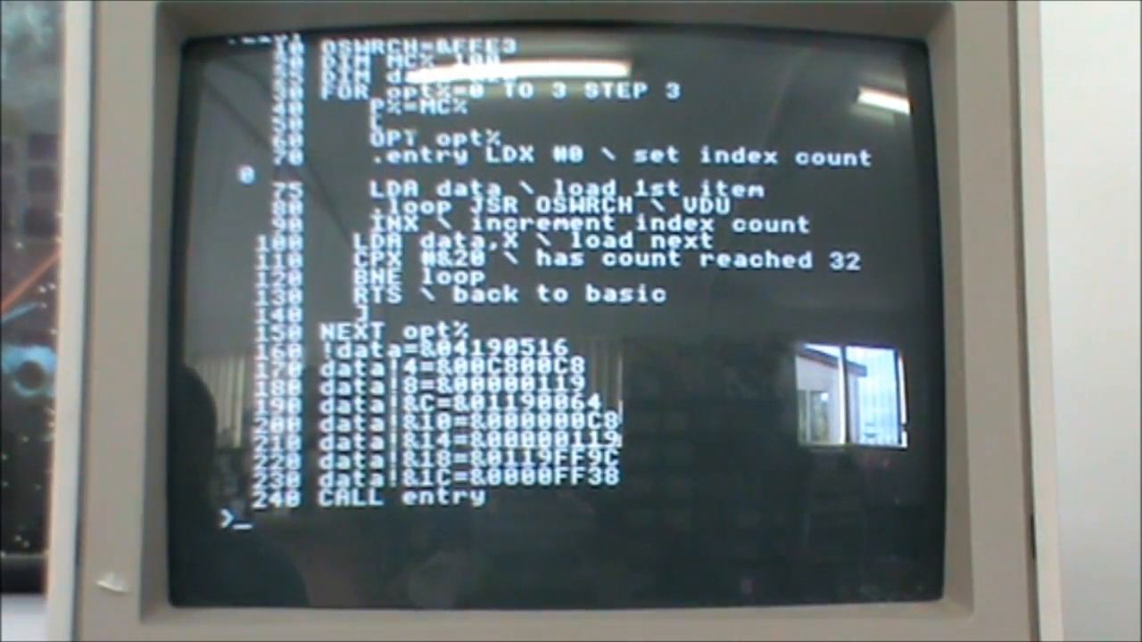
{"action": "type", "text": "MODE 0"}
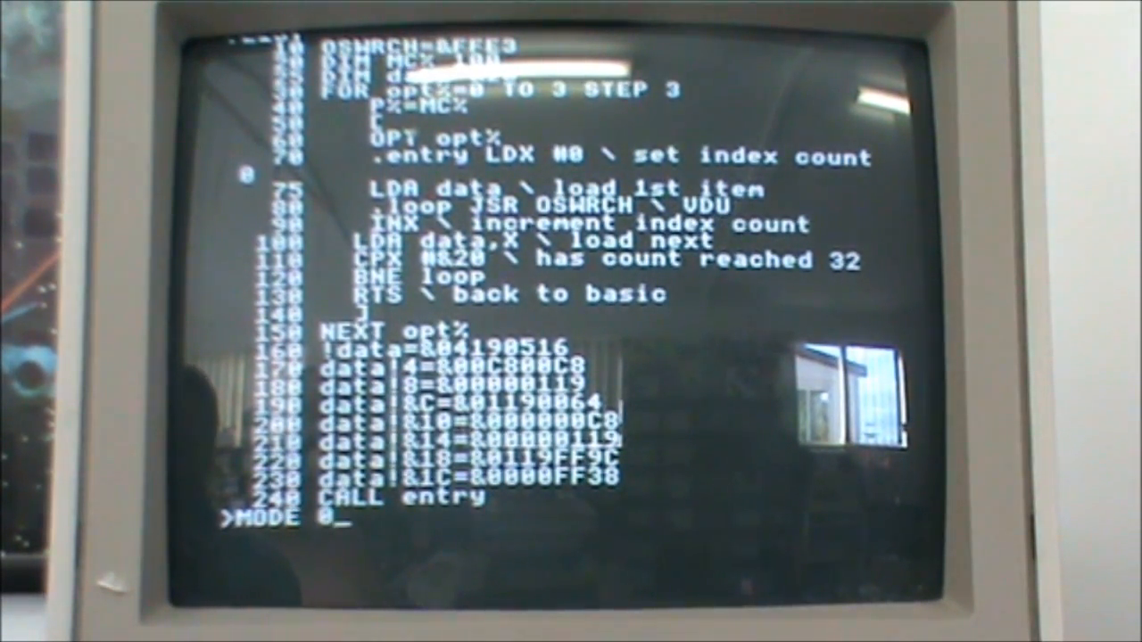